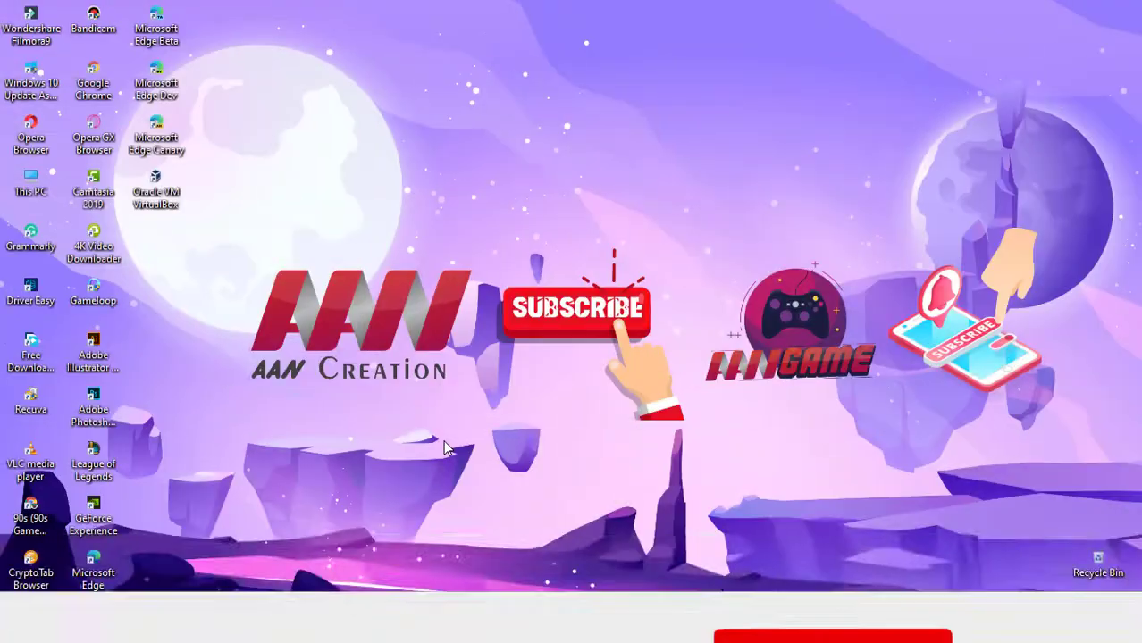
Open the Start menu, scroll its app list, and reopen it at the Adobe apps
{"action": "left_click", "coordinate": [833, 565]}
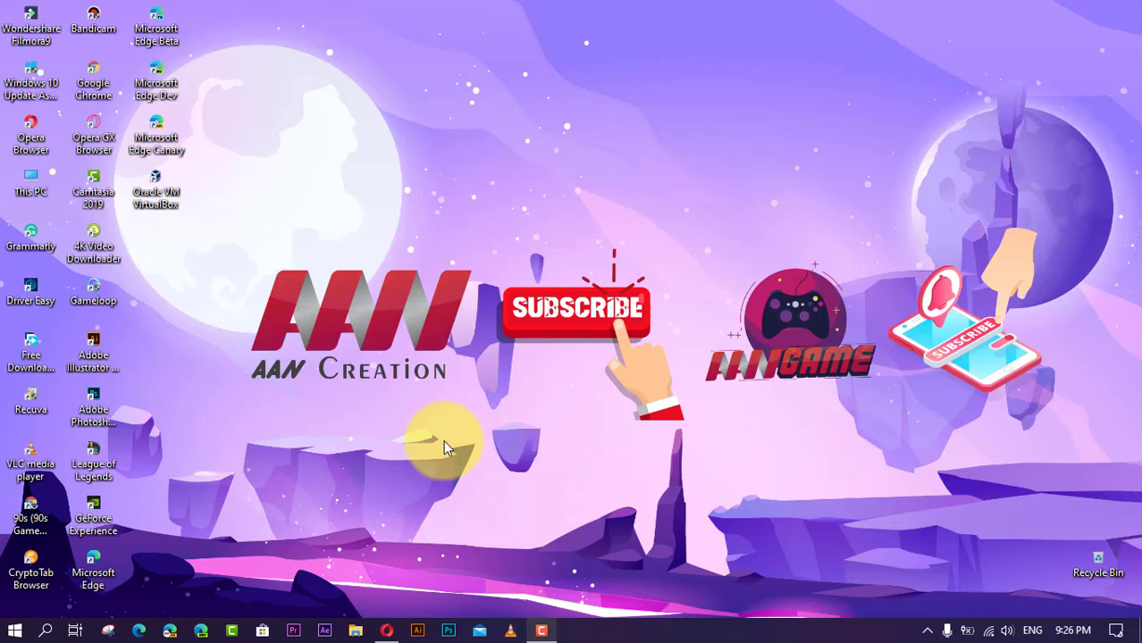
{"action": "left_click", "coordinate": [14, 631]}
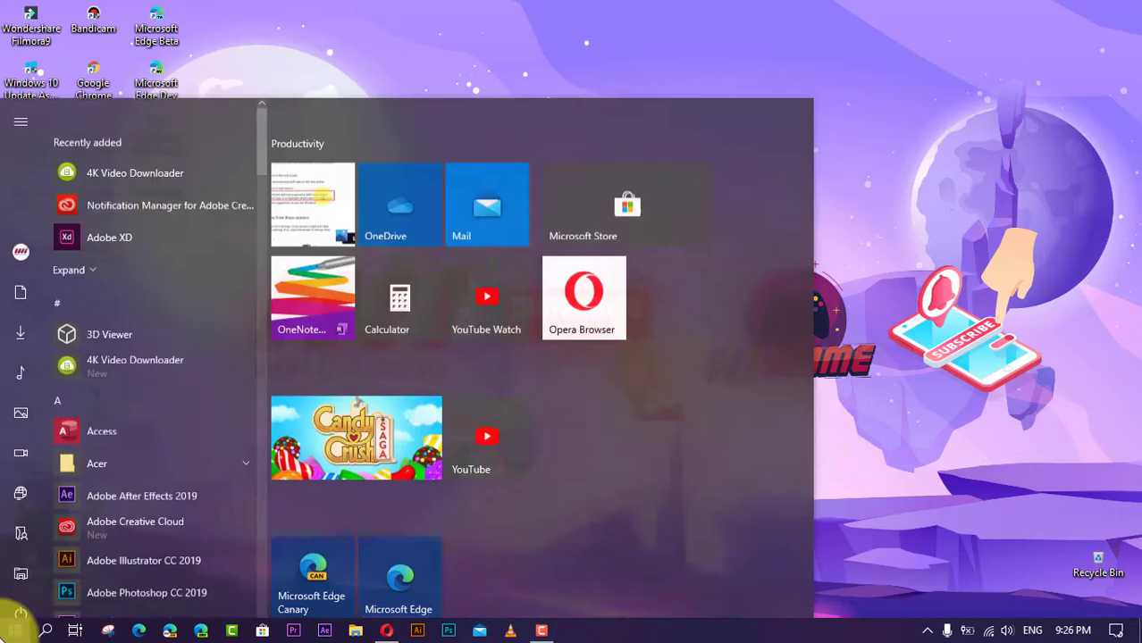
{"action": "scroll", "scroll_direction": "down", "scroll_amount": 3}
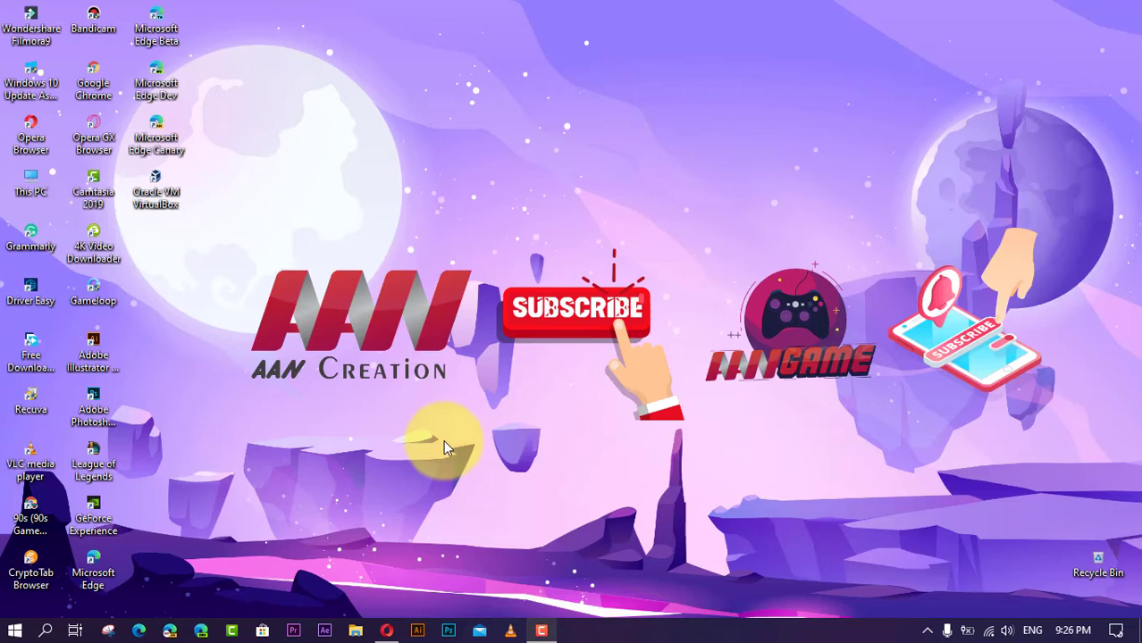
{"action": "left_click", "coordinate": [15, 630]}
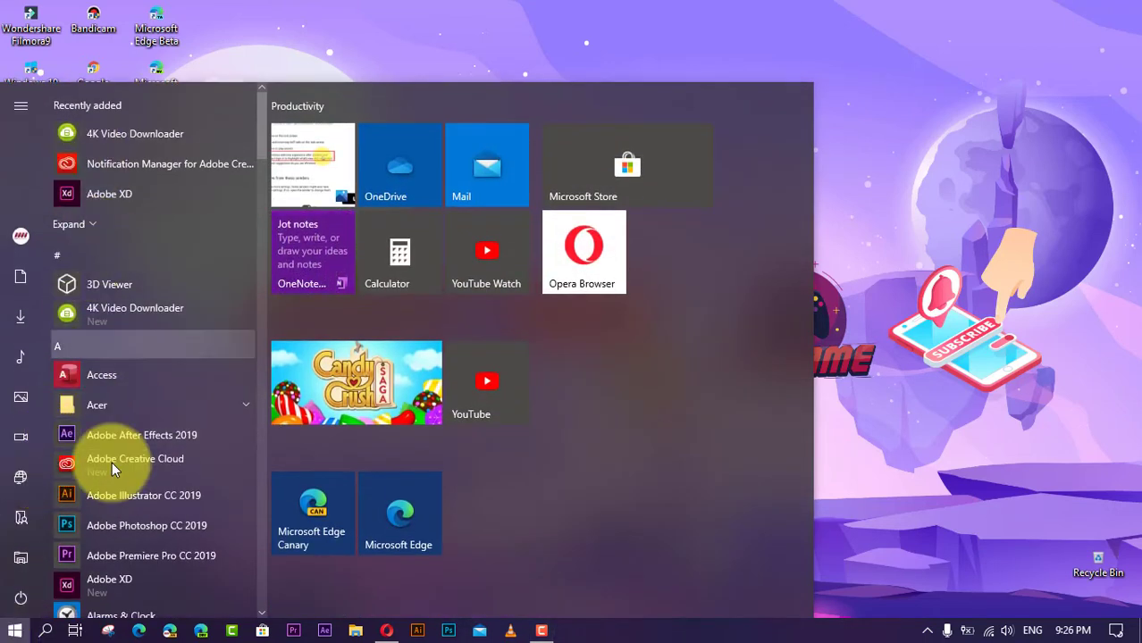
{"action": "mouse_move", "coordinate": [182, 397]}
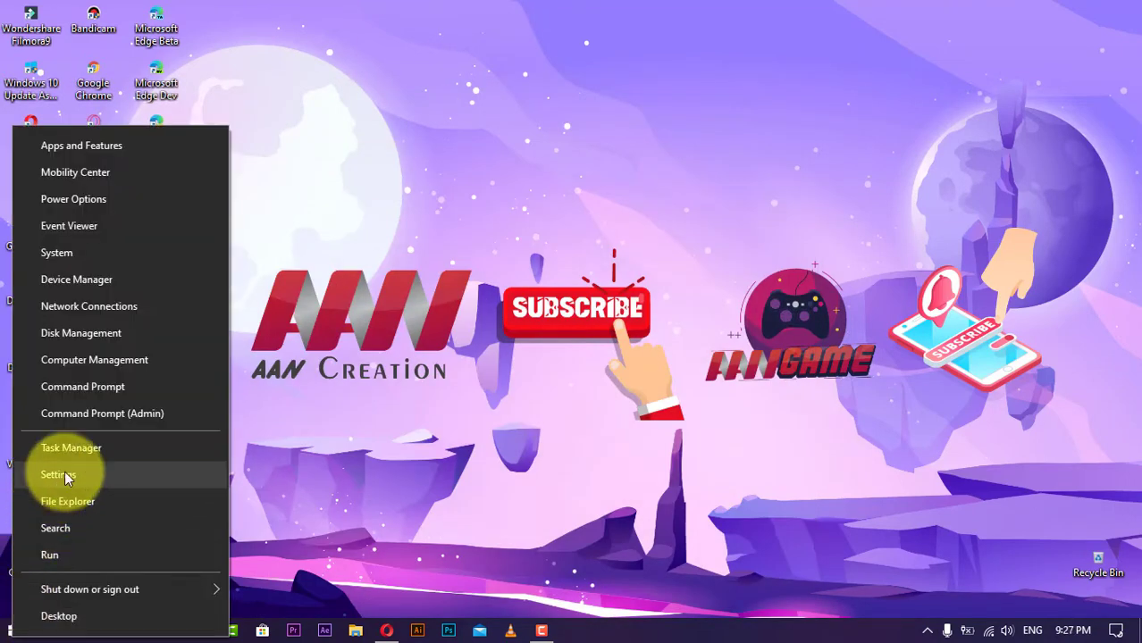
Go to Settings > Personalization > Start, where 'Show app list in Start menu' is still on
{"action": "left_click", "coordinate": [58, 474]}
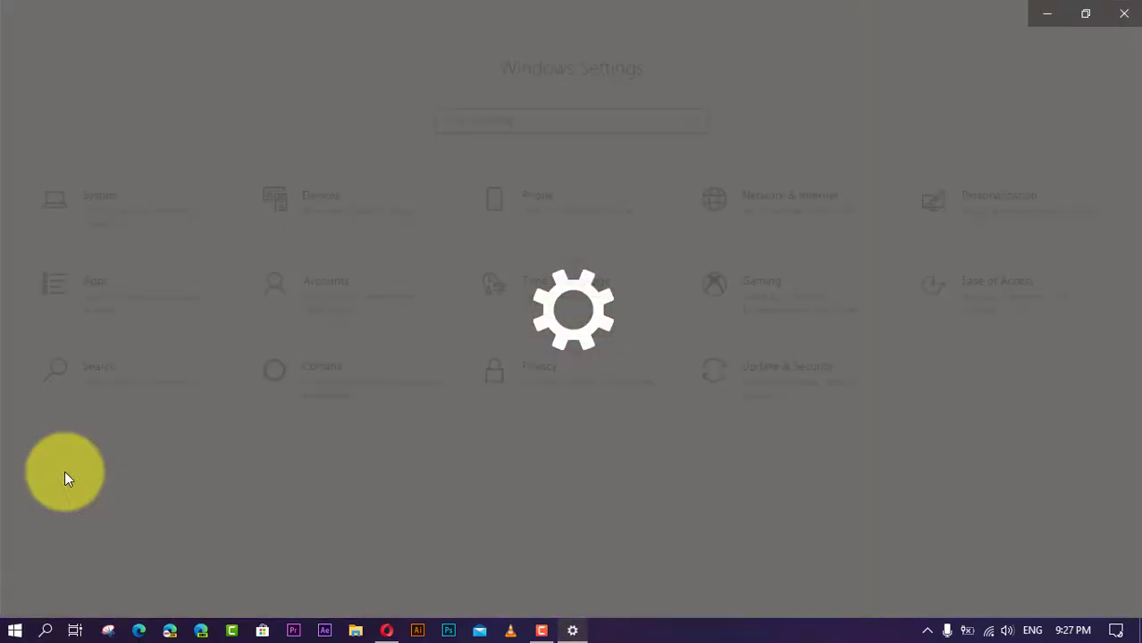
{"action": "left_click", "coordinate": [999, 201]}
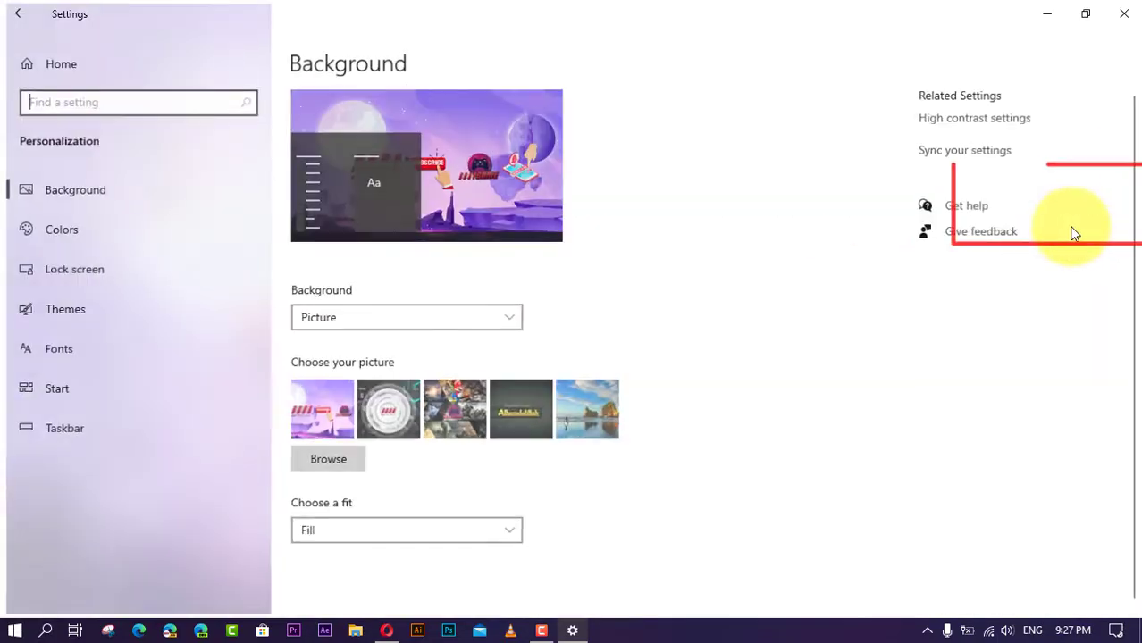
{"action": "left_click", "coordinate": [56, 388]}
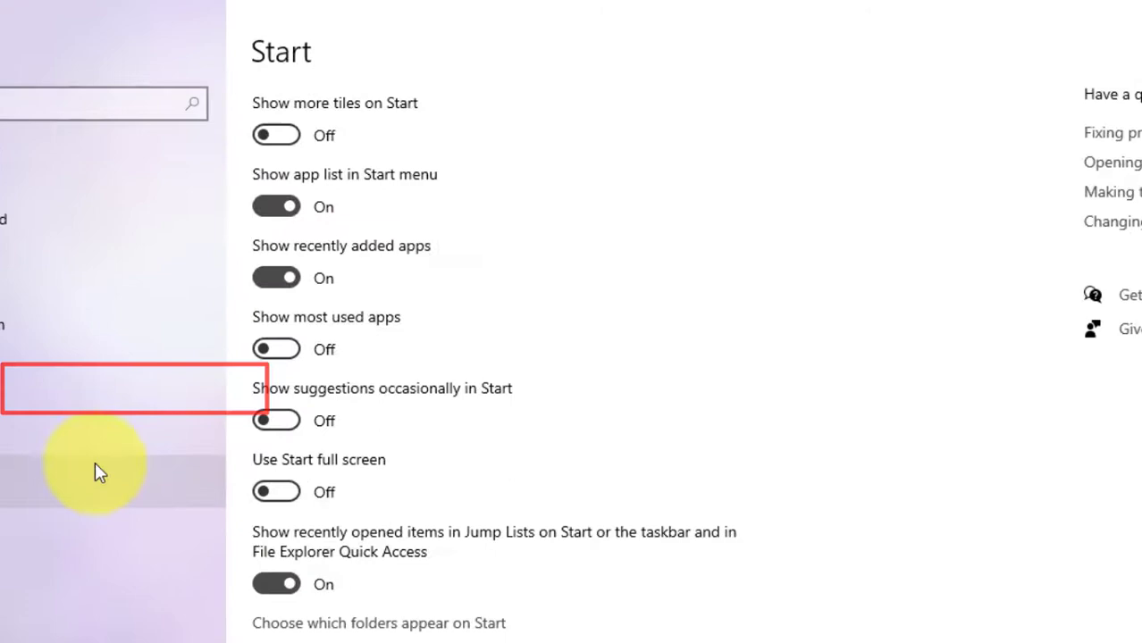